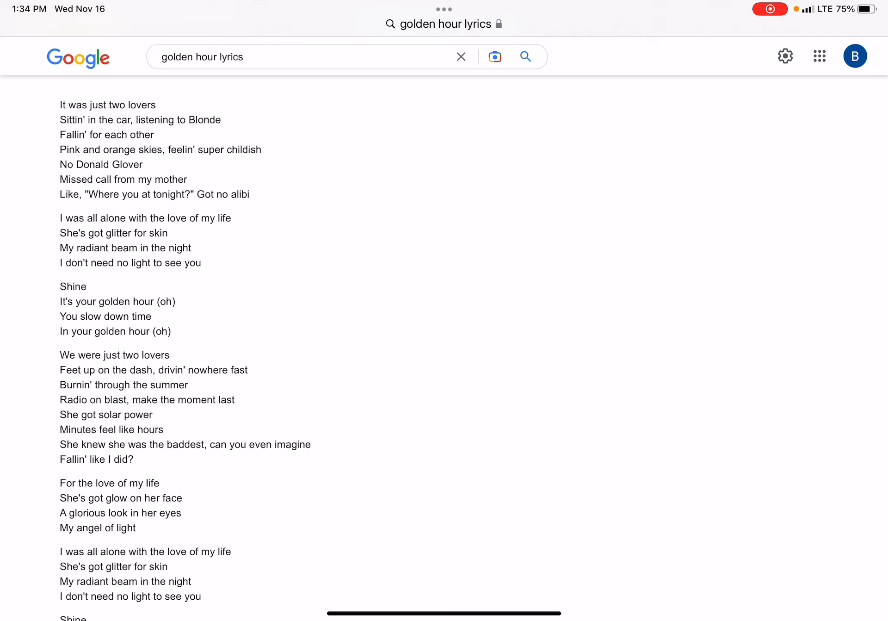
scroll(down, 3)
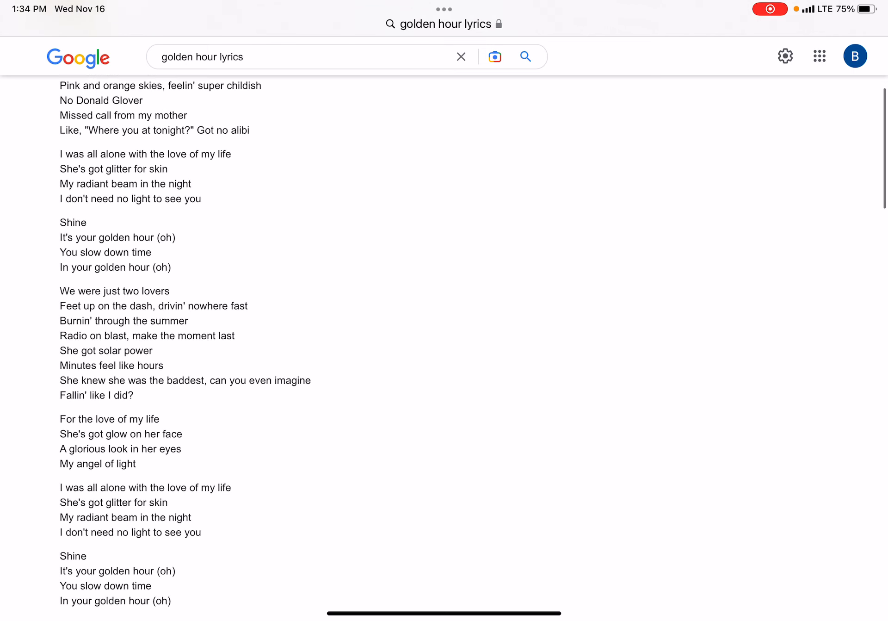
scroll(down, 3)
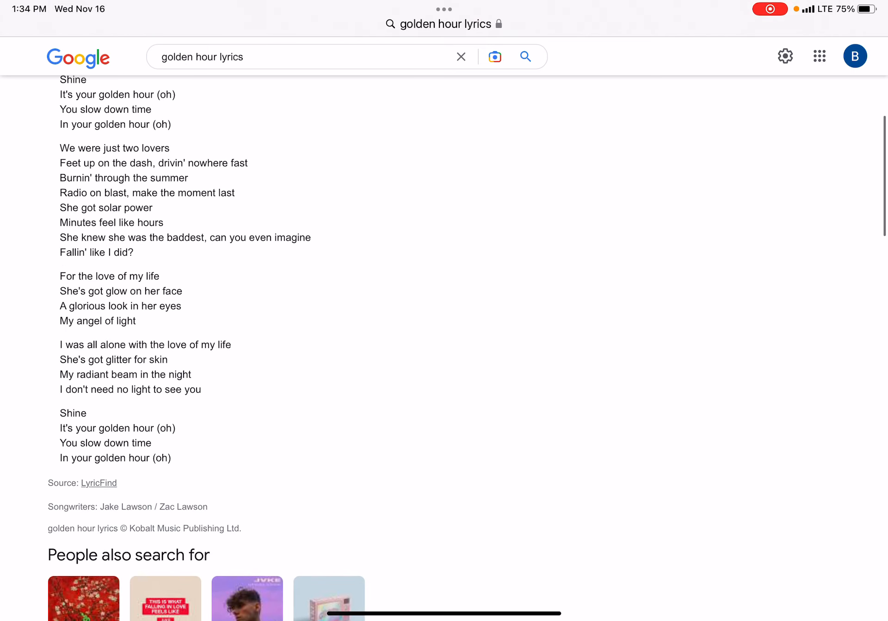
scroll(down, 3)
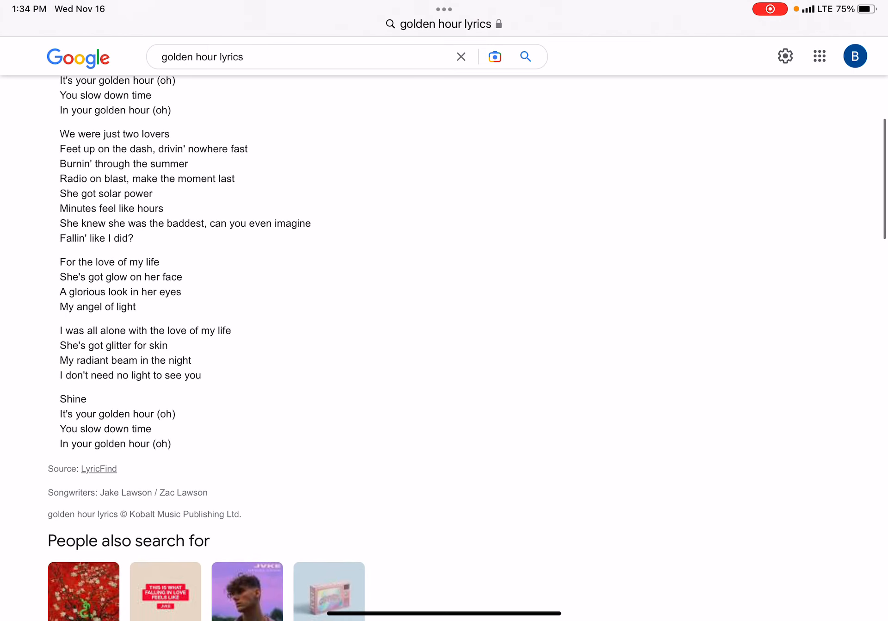
scroll(down, 3)
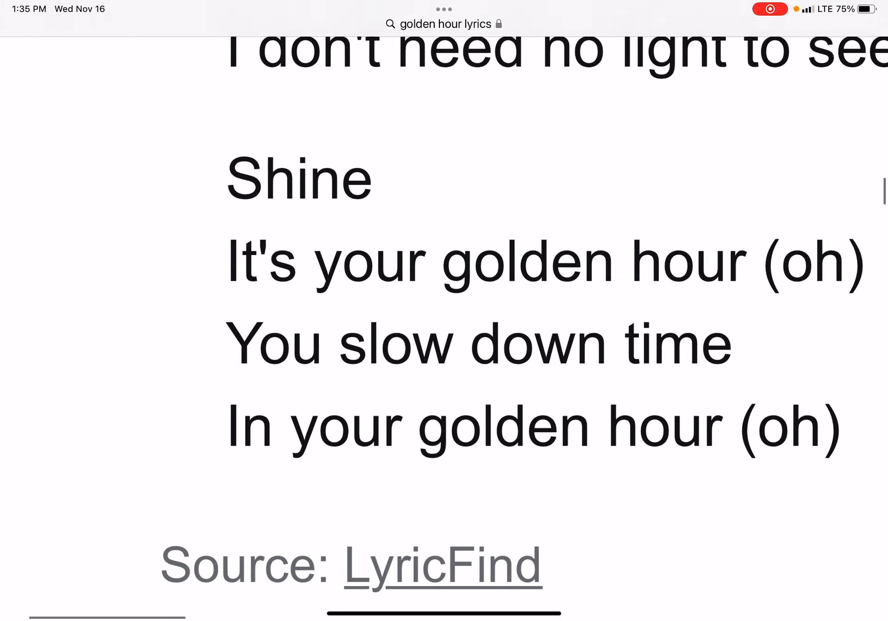
scroll(down, 3)
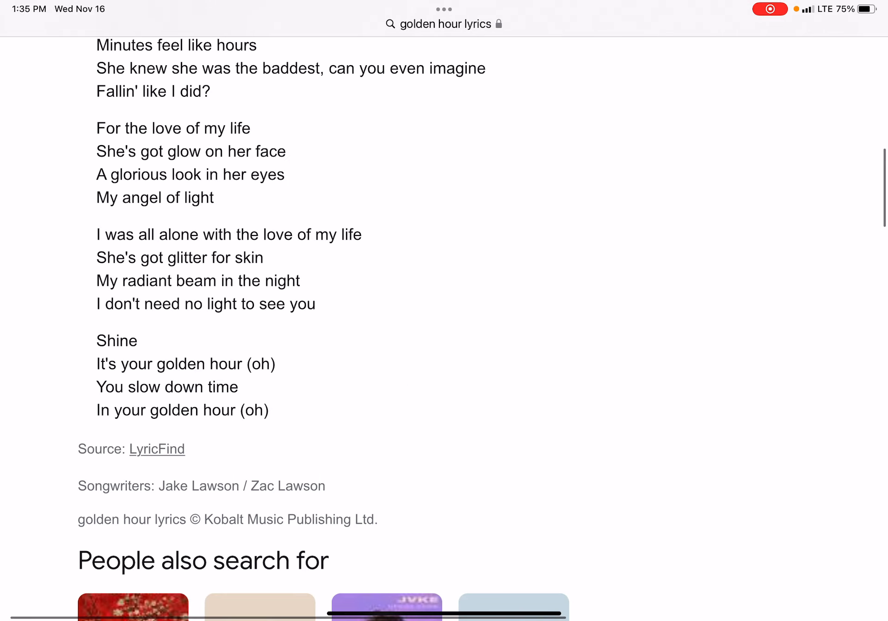